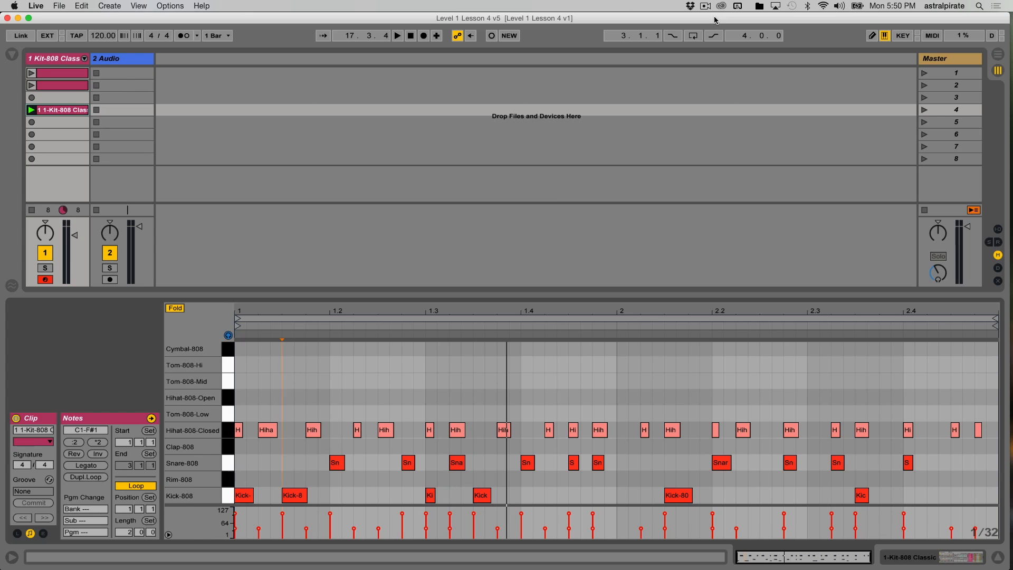
mouse_move(657, 73)
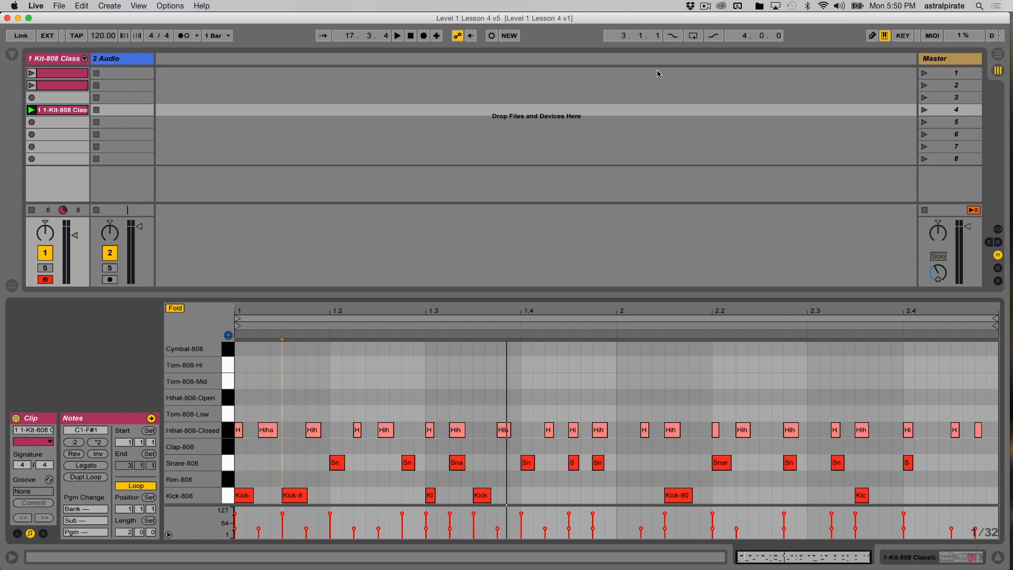
mouse_move(497, 243)
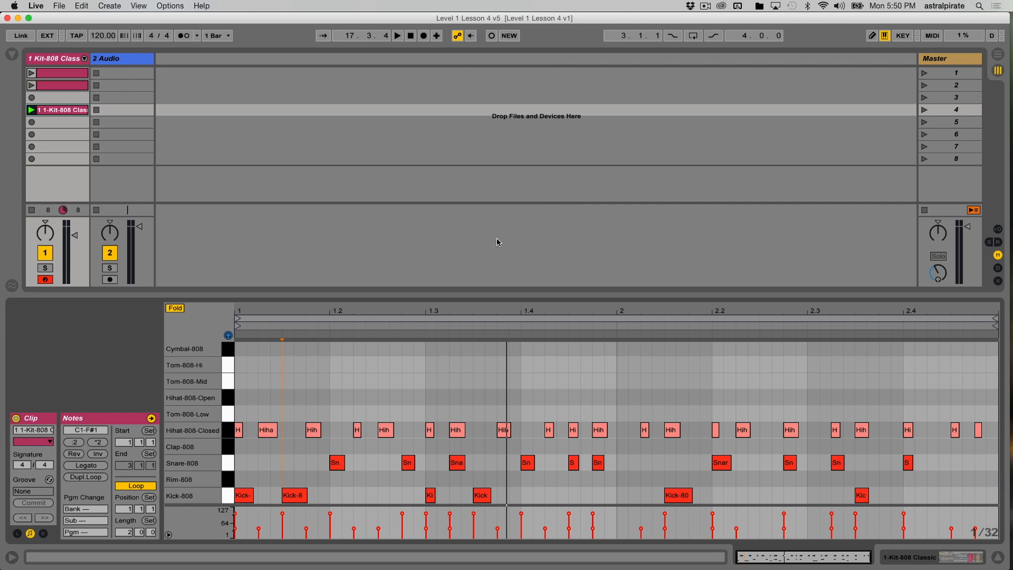
mouse_move(540, 268)
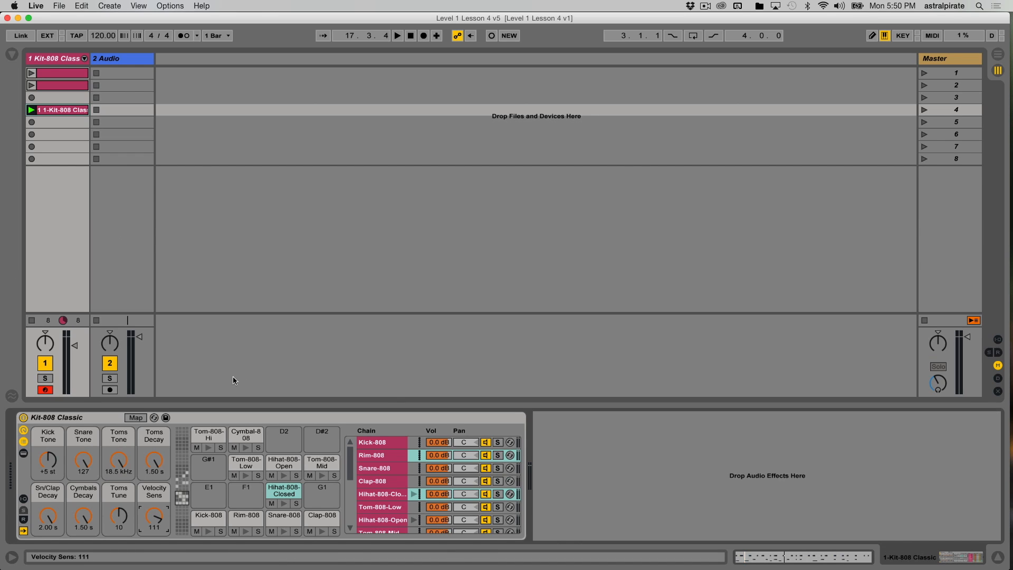
mouse_move(93, 454)
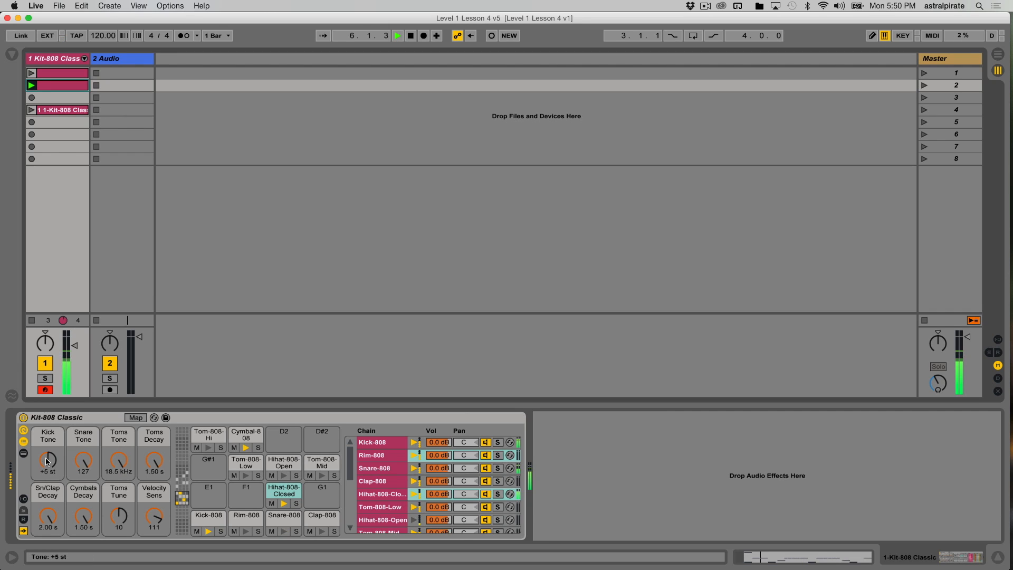
Record Kick Tone macro moves, sweeping it between 0 and +10 st and settling at +9 st.
drag(47, 457, 48, 442)
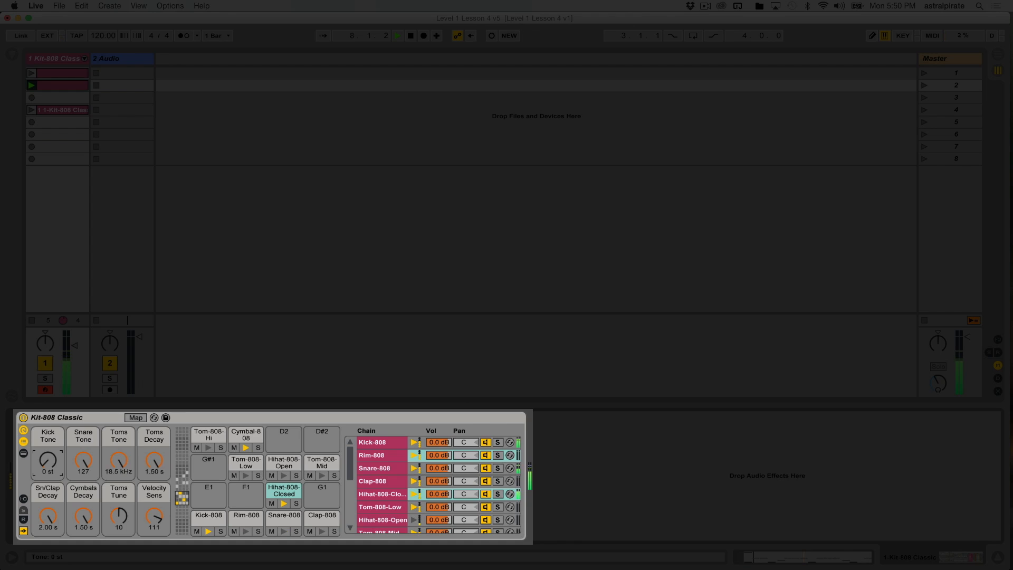
drag(48, 461, 47, 426)
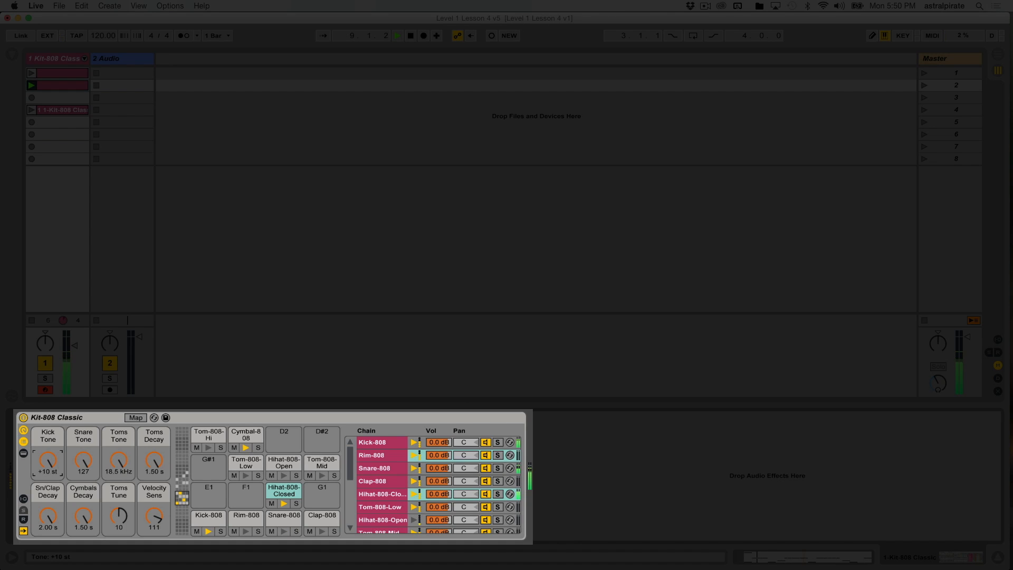
drag(47, 458, 48, 472)
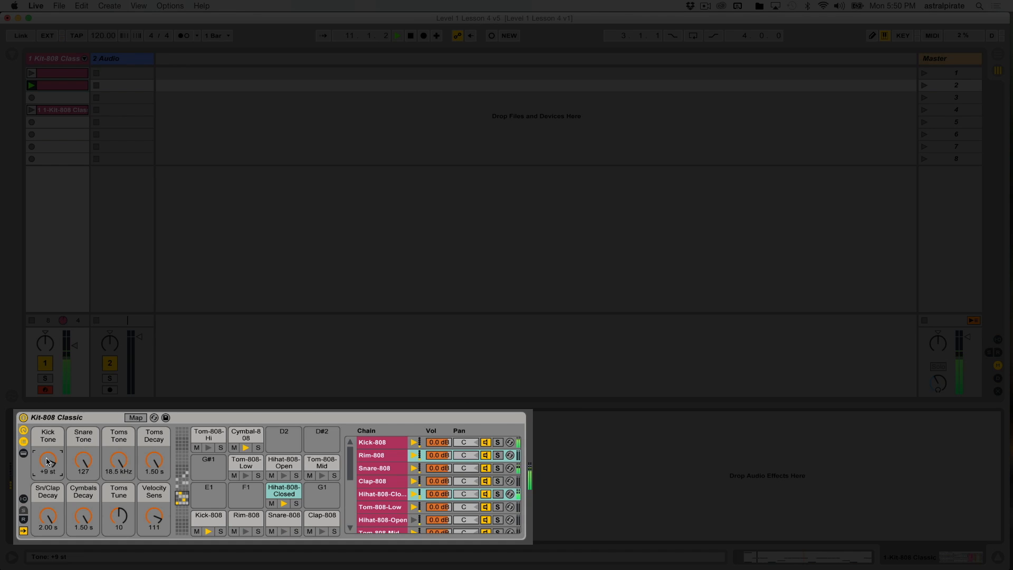
Record Snare Tone macro moves from 97 up to 127 and down to 61.
drag(82, 462, 83, 481)
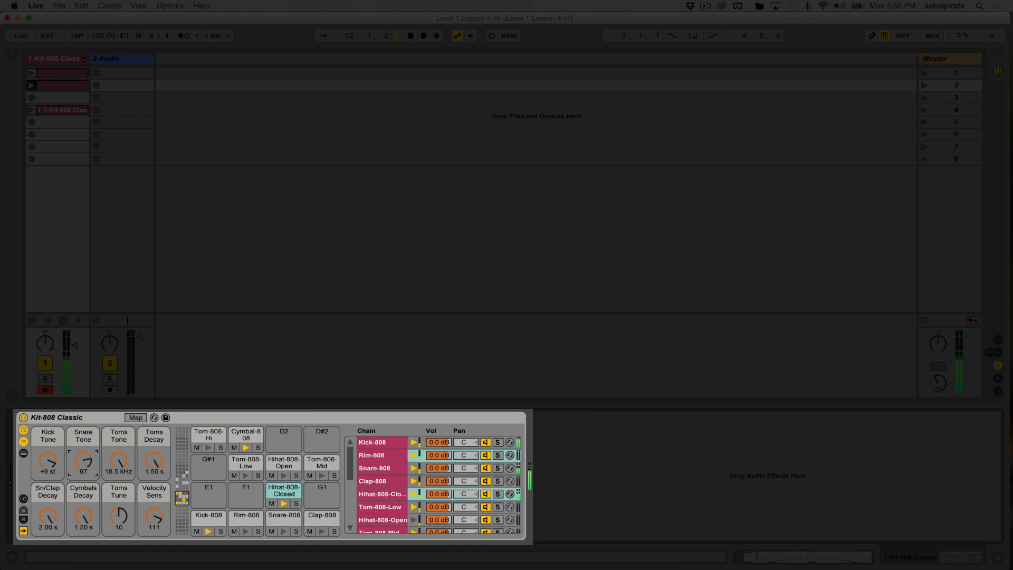
drag(82, 459, 82, 439)
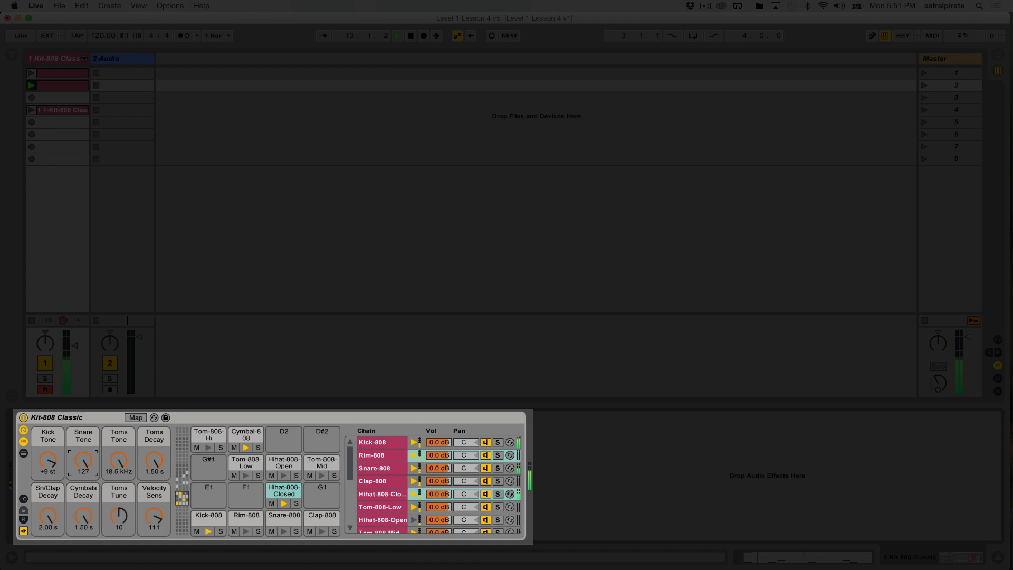
drag(83, 460, 82, 471)
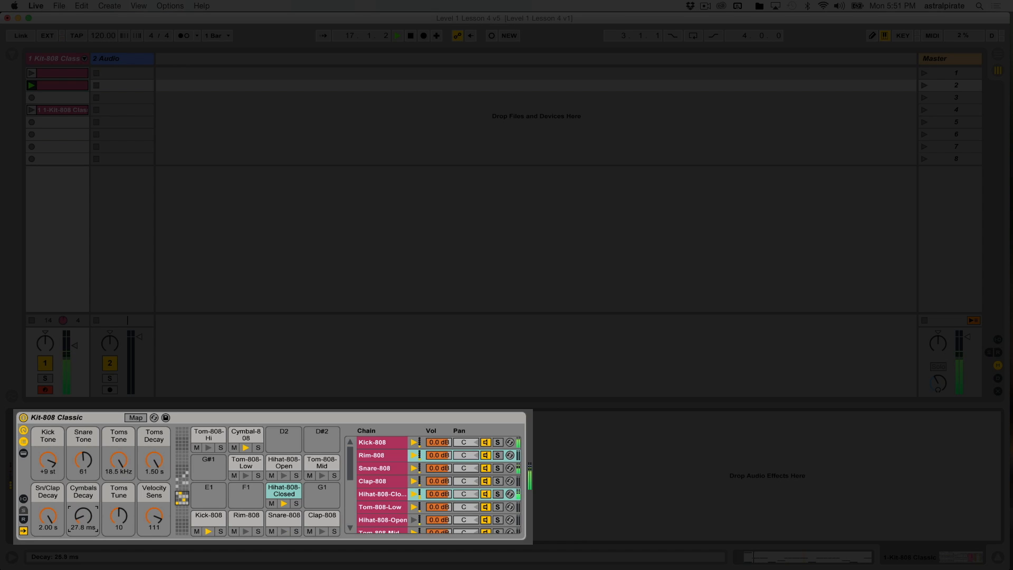
Record Cymbals Decay macro sweeps up to about 1.45 s.
drag(82, 517, 82, 491)
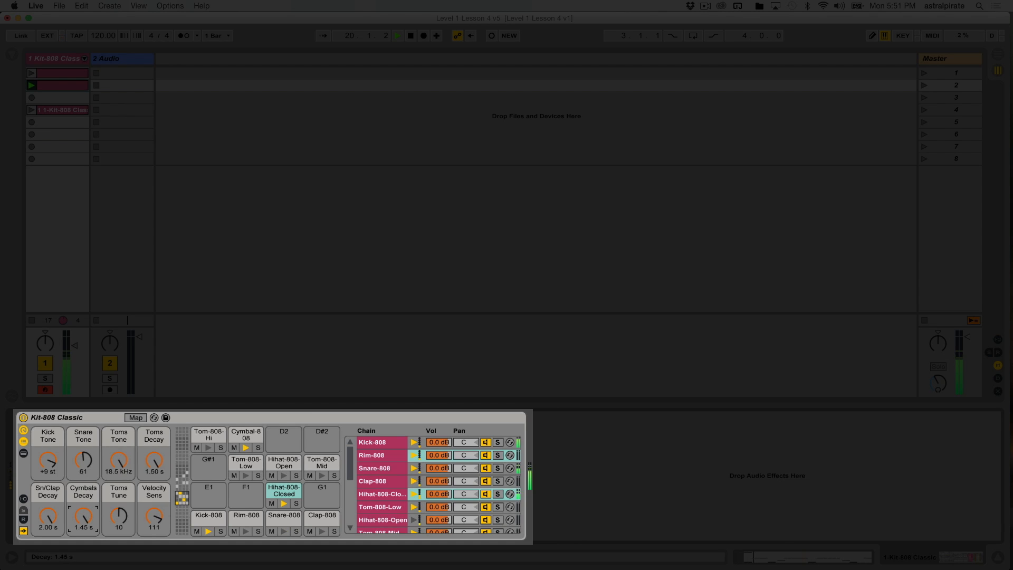
drag(83, 514, 82, 526)
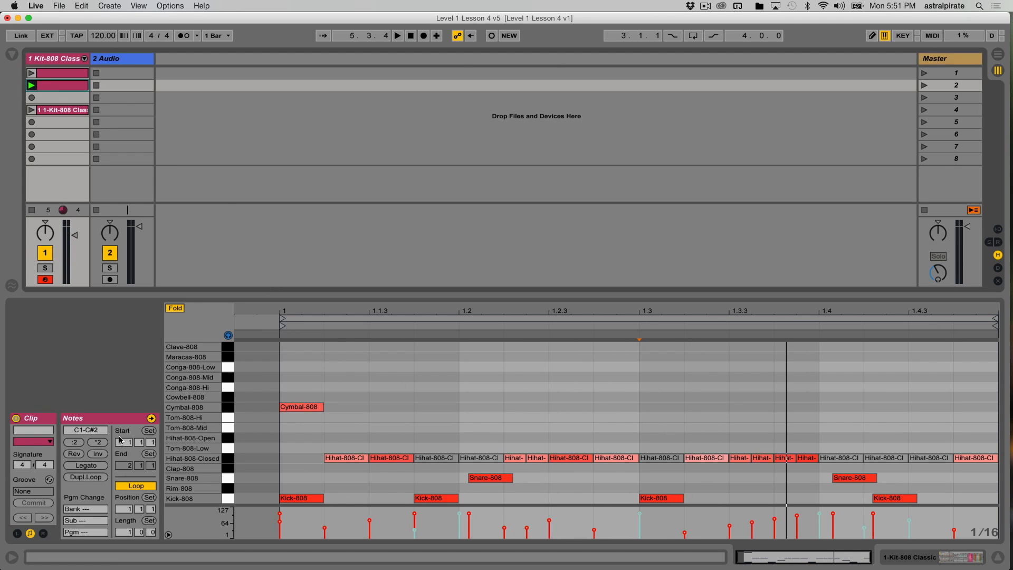
mouse_move(90, 485)
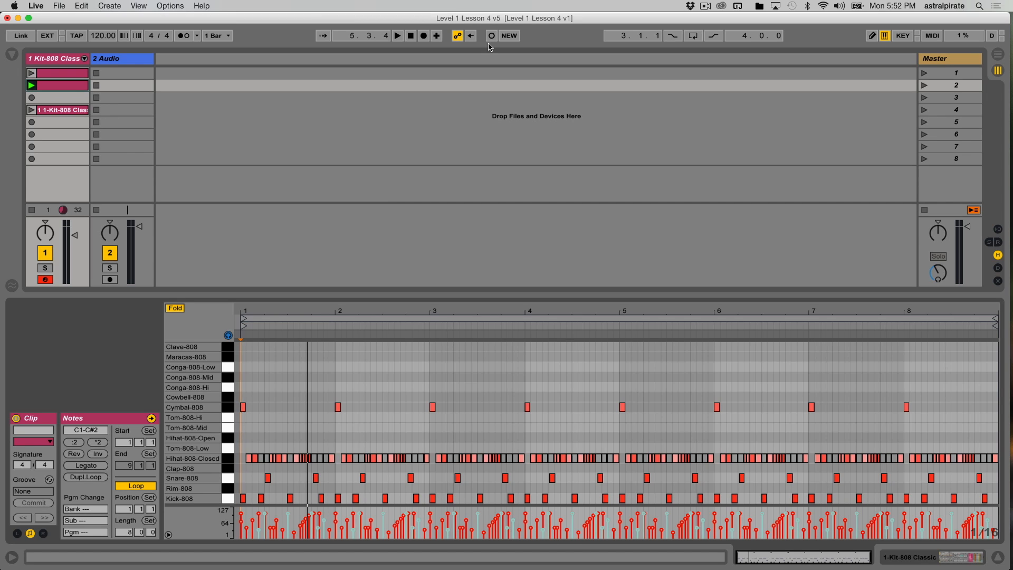
mouse_move(486, 50)
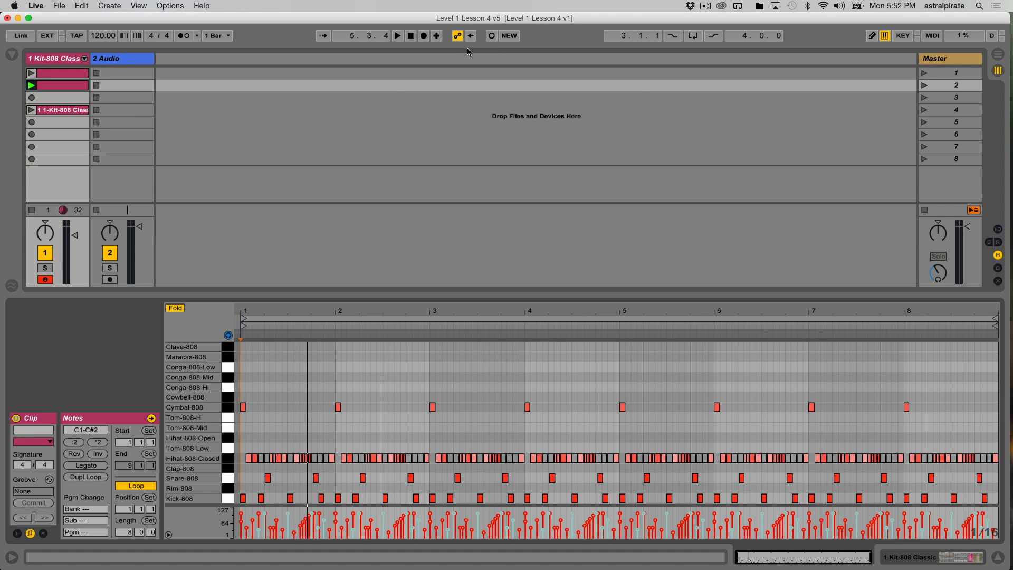
Toggle the Automation Arm and record controls in the control bar for the eight-bar clip.
click(457, 35)
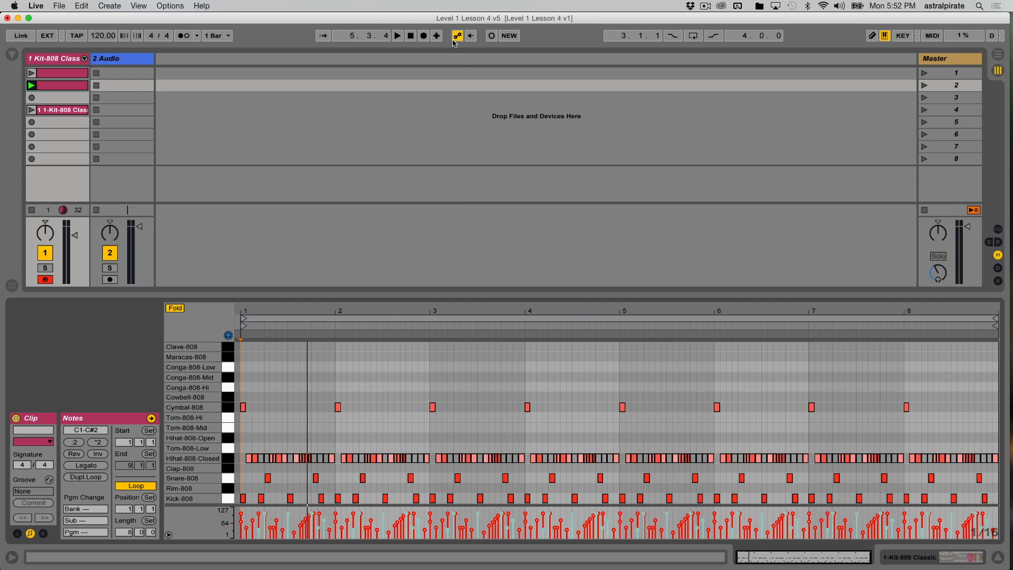
click(397, 35)
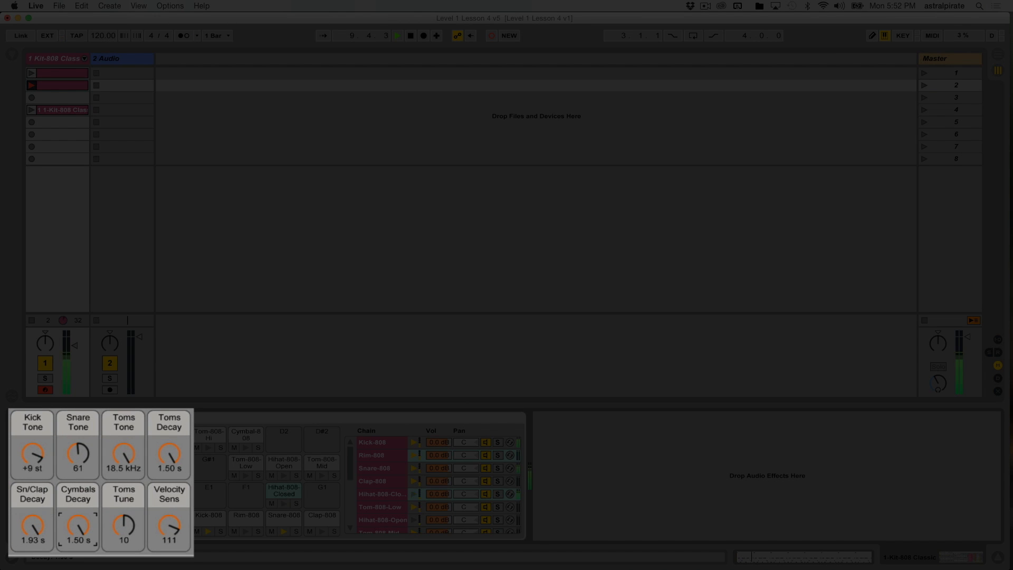
Record Cymbals Decay macro moves between roughly 42.8 ms and 320 ms during playback.
drag(77, 527, 77, 497)
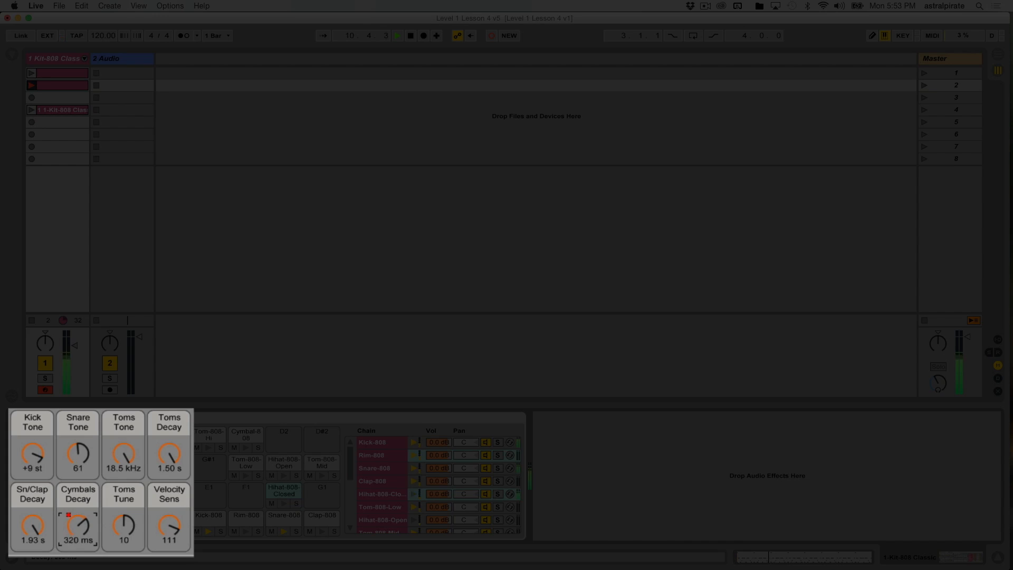
drag(77, 526, 77, 542)
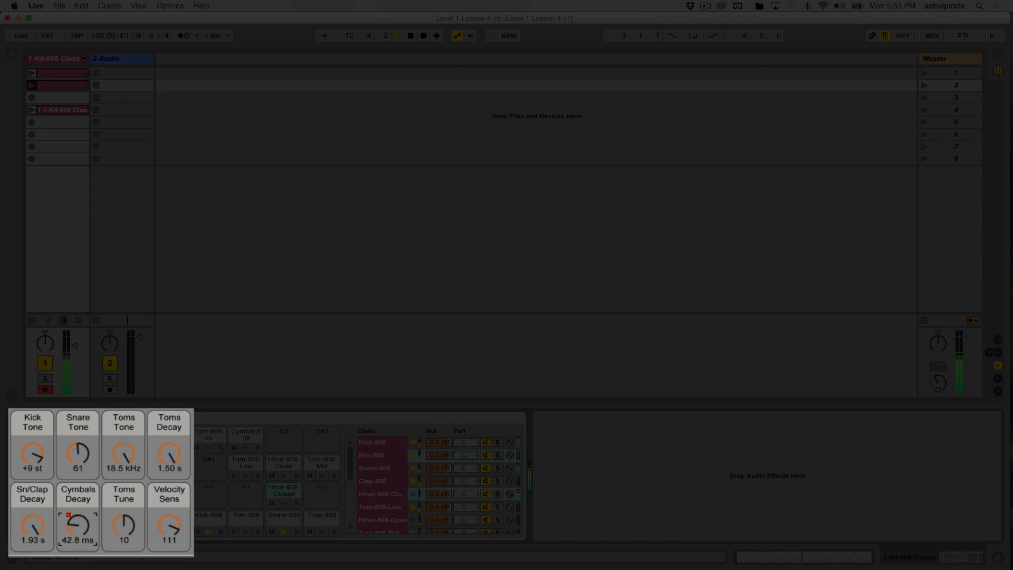
drag(77, 530, 77, 490)
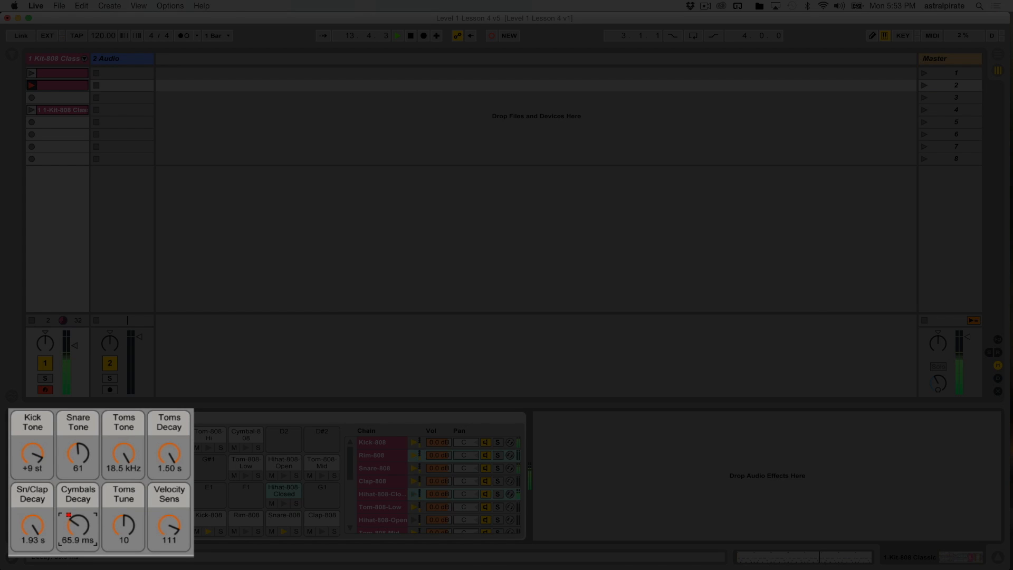
drag(77, 523, 77, 504)
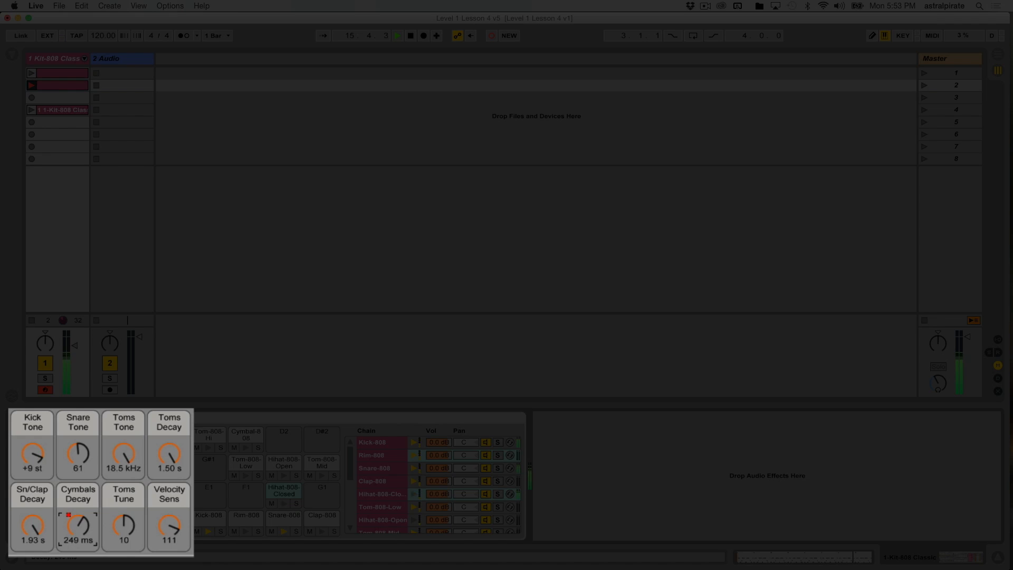
drag(77, 523, 77, 491)
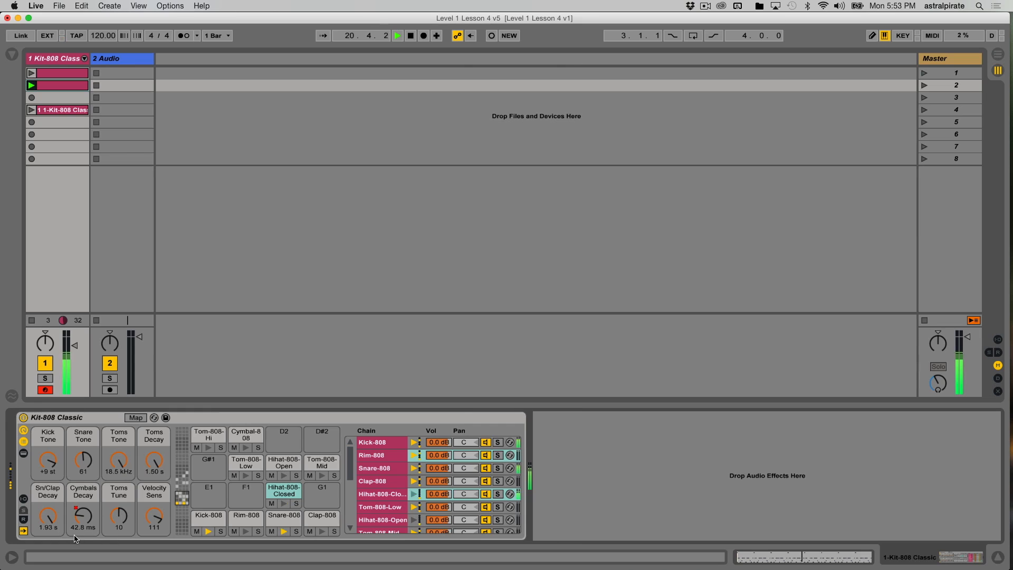
drag(83, 517, 83, 496)
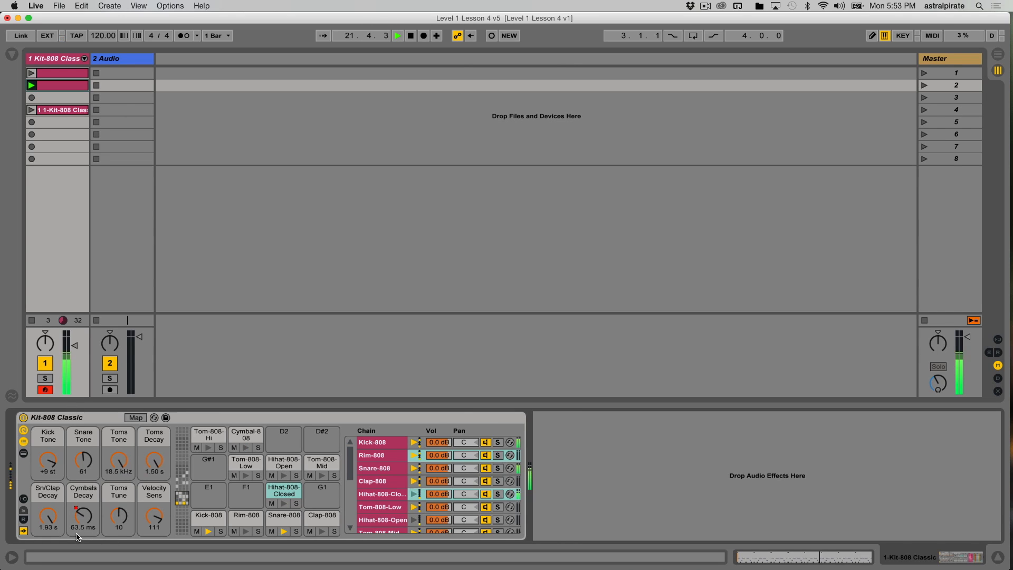
drag(82, 517, 82, 490)
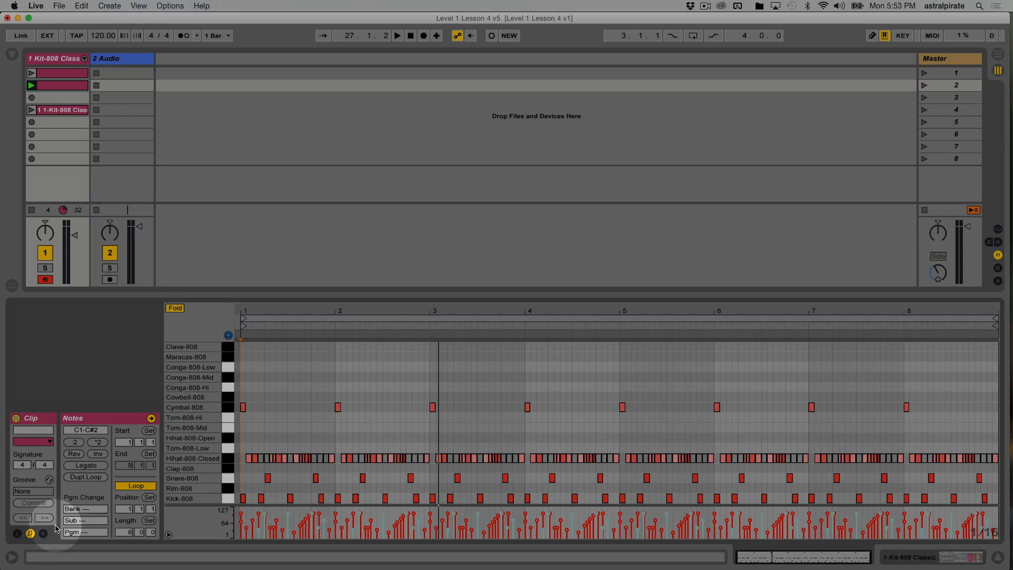
Show the clip's Cymbals Decay envelope and drag a breakpoint lower to deepen its dip.
click(43, 534)
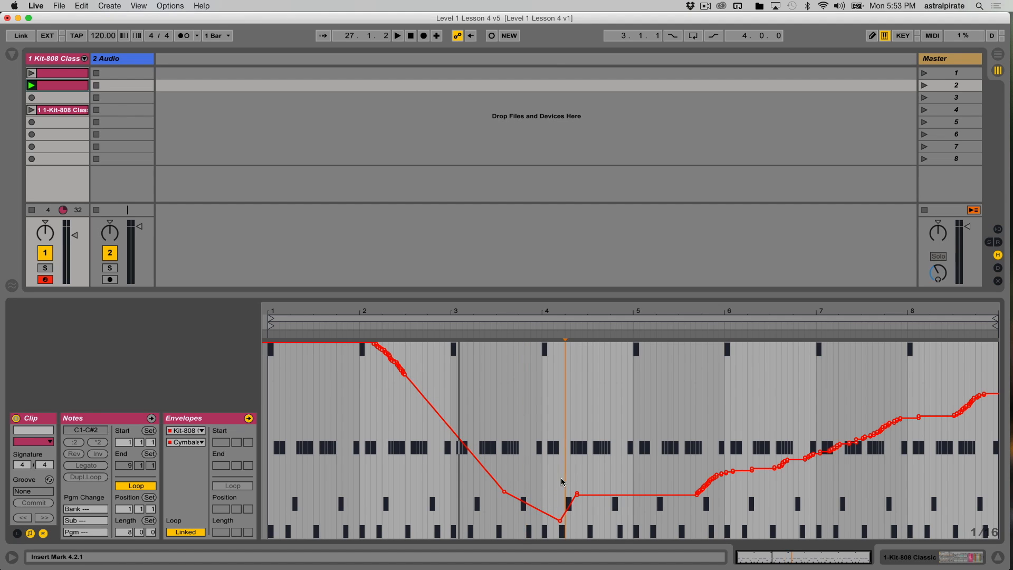
drag(563, 481, 586, 481)
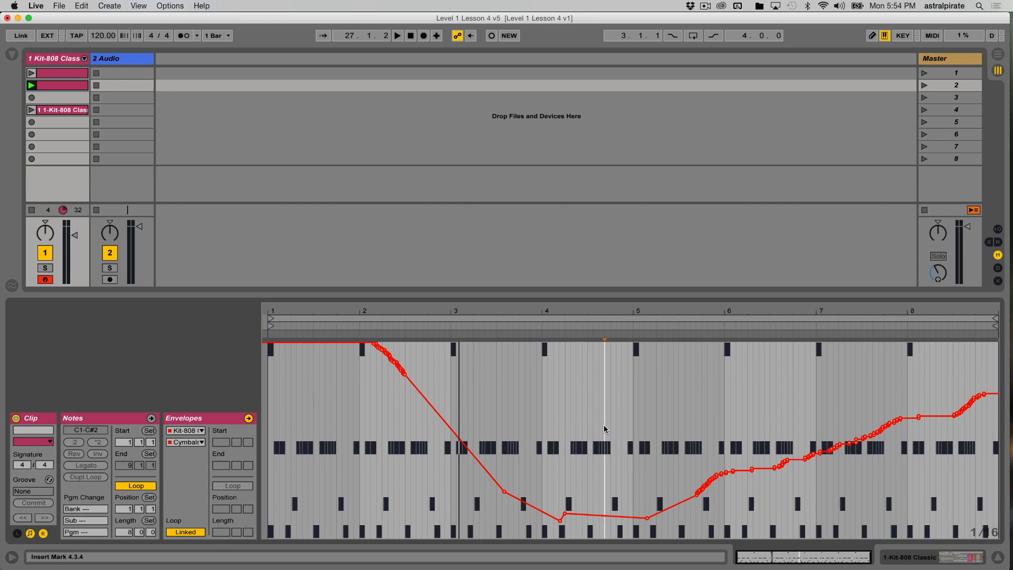
click(397, 36)
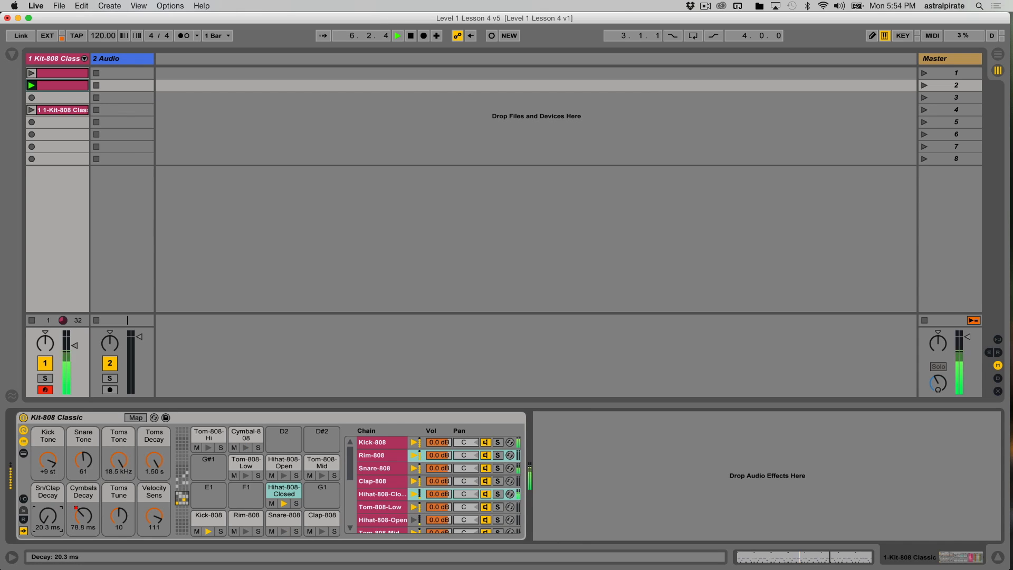
Record Snare/Clap Decay macro moves during playback, ending near 20.3 ms.
drag(82, 519, 82, 496)
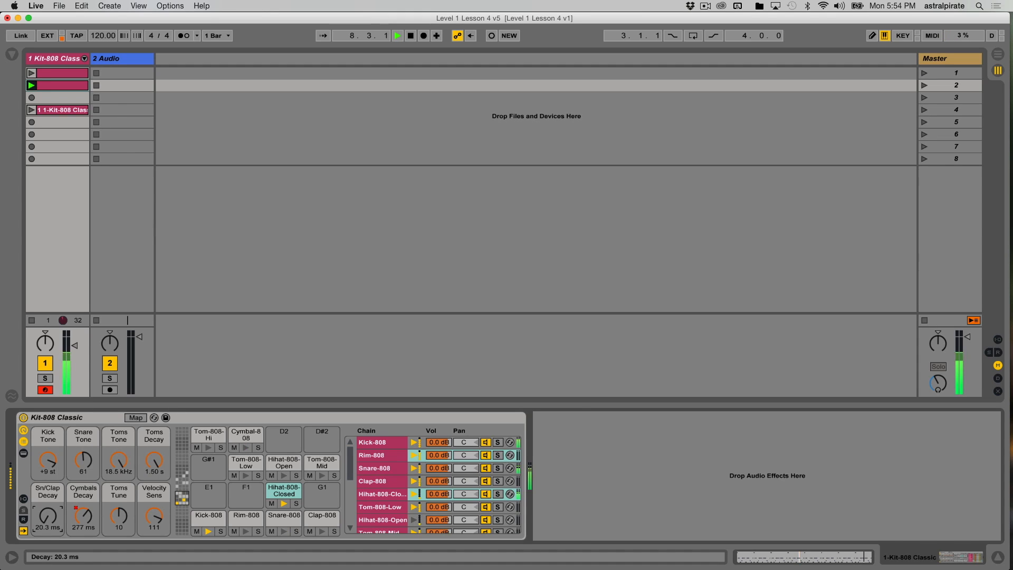
drag(46, 517, 46, 490)
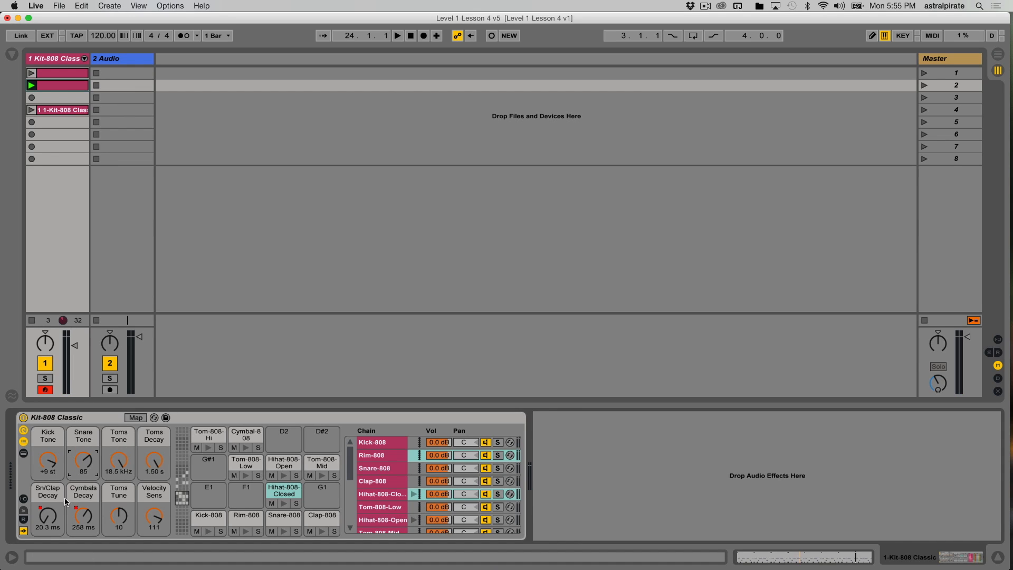
mouse_move(102, 482)
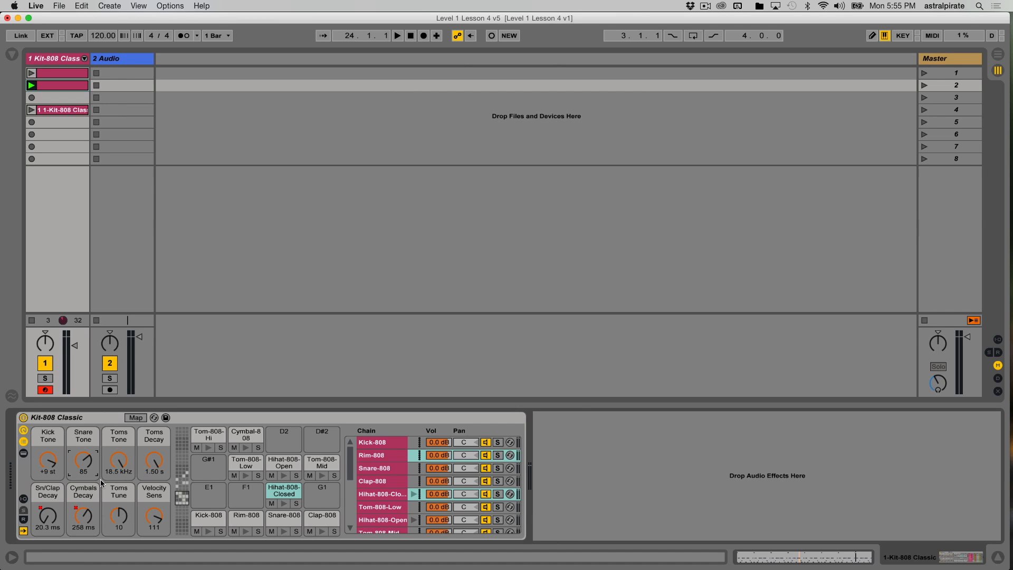
mouse_move(144, 208)
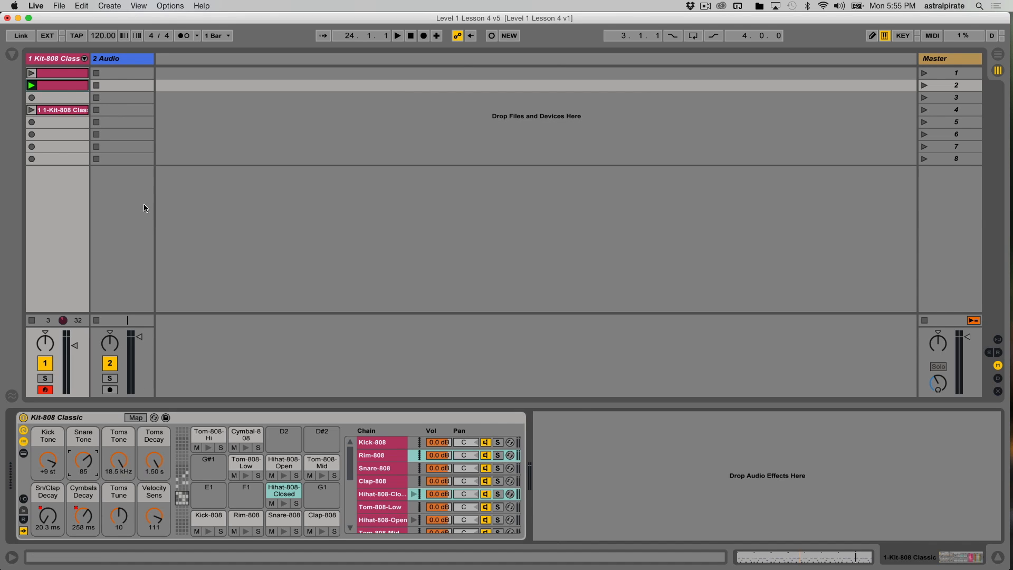
Reopen the recorded drum clip and list its automatable Kit-808 Classic devices.
double_click(58, 84)
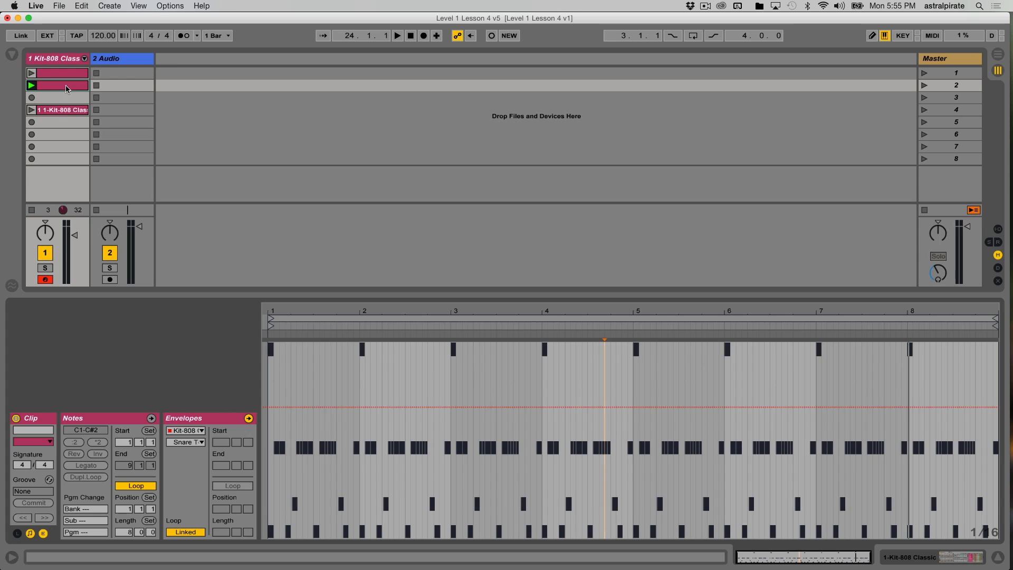
mouse_move(191, 388)
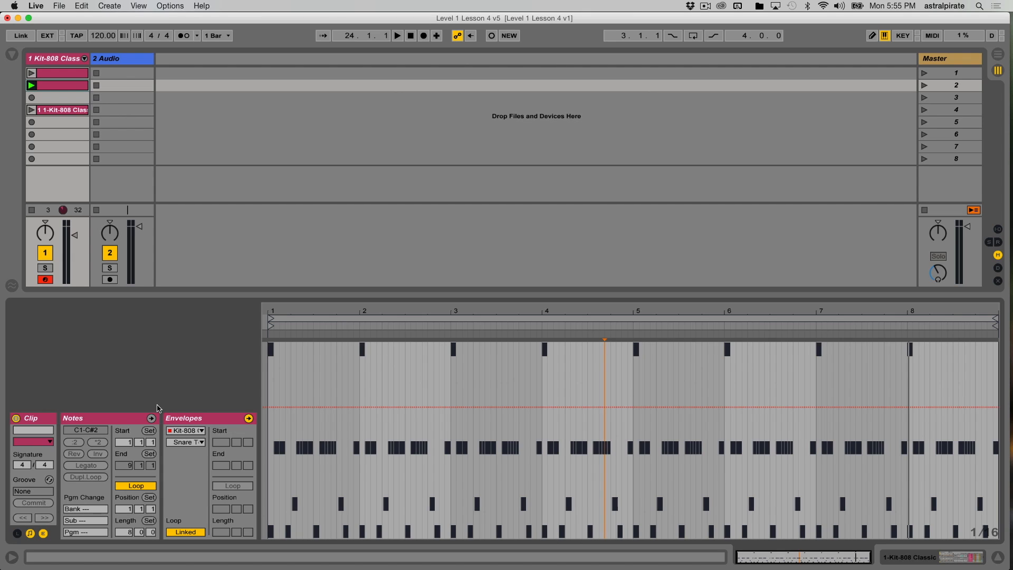
mouse_move(206, 430)
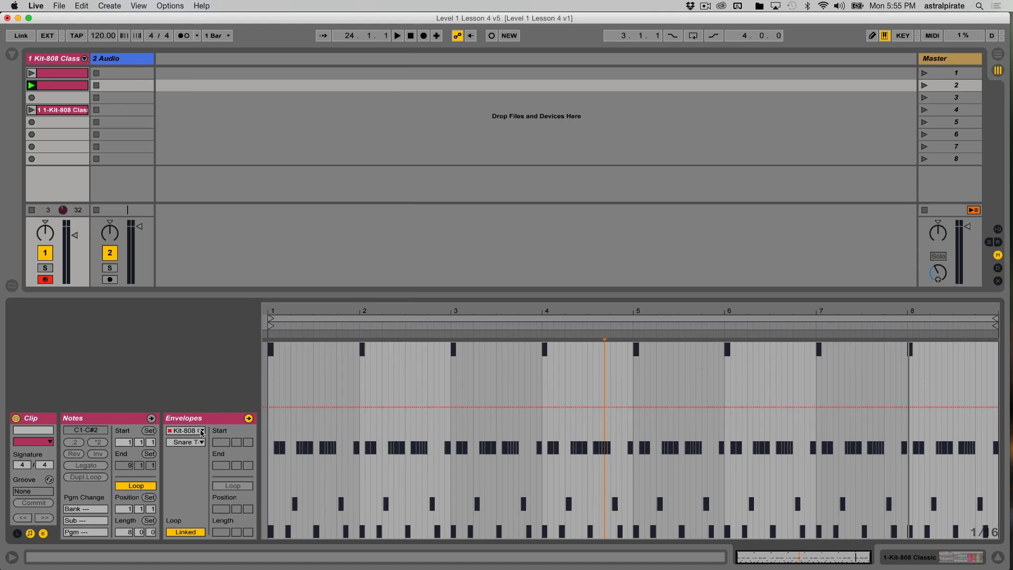
click(185, 430)
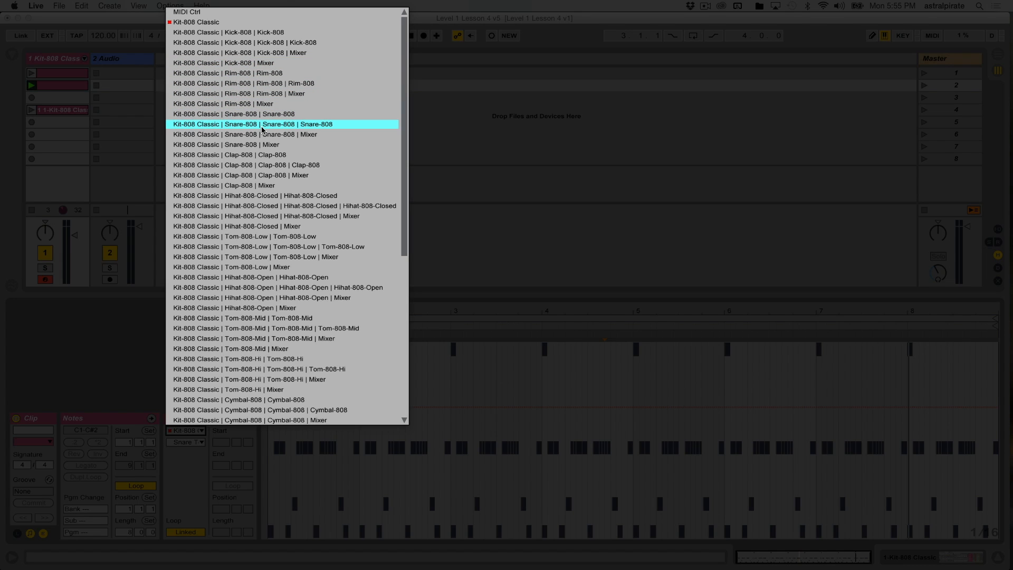
mouse_move(283, 52)
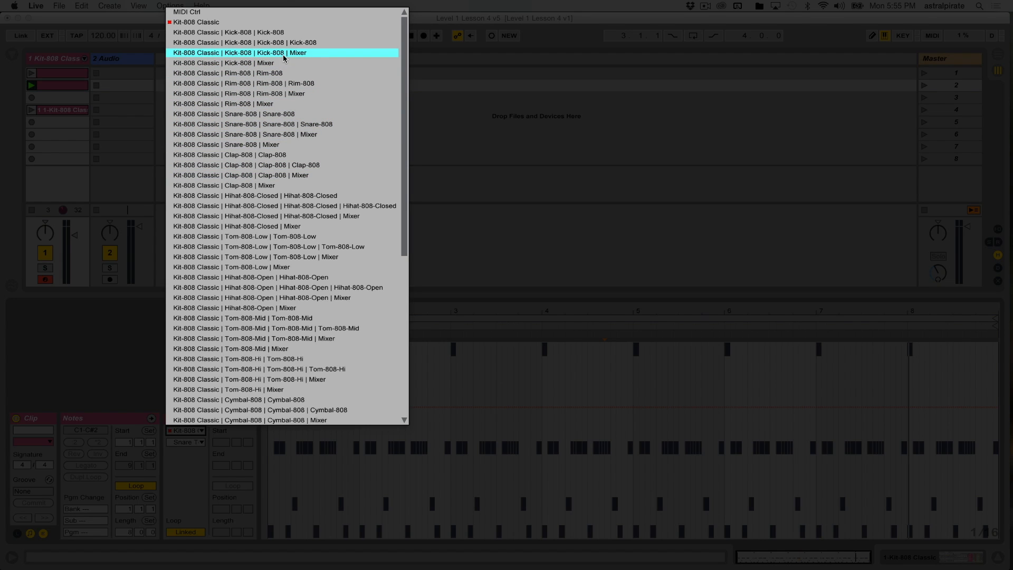
mouse_move(282, 21)
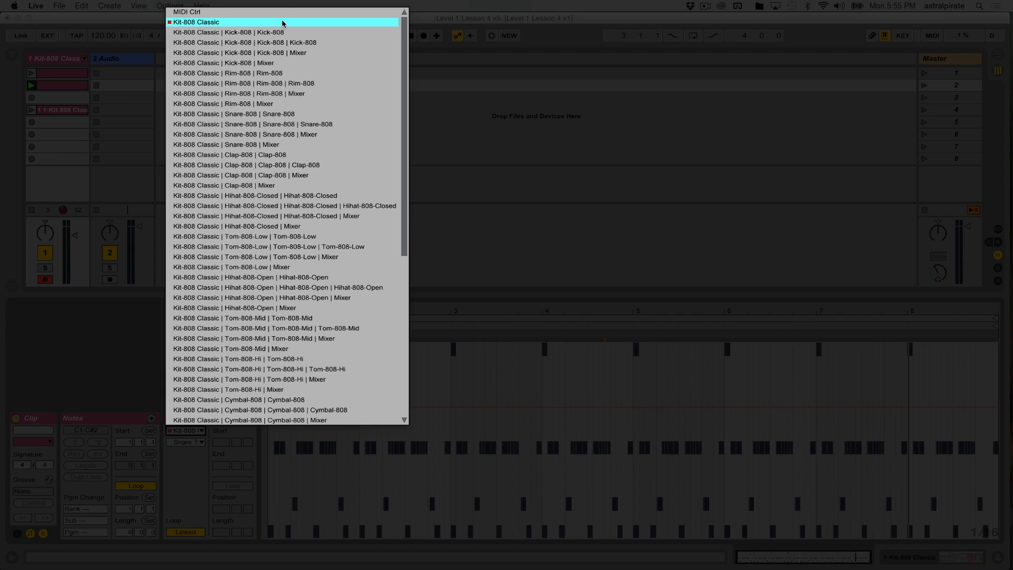
mouse_move(280, 31)
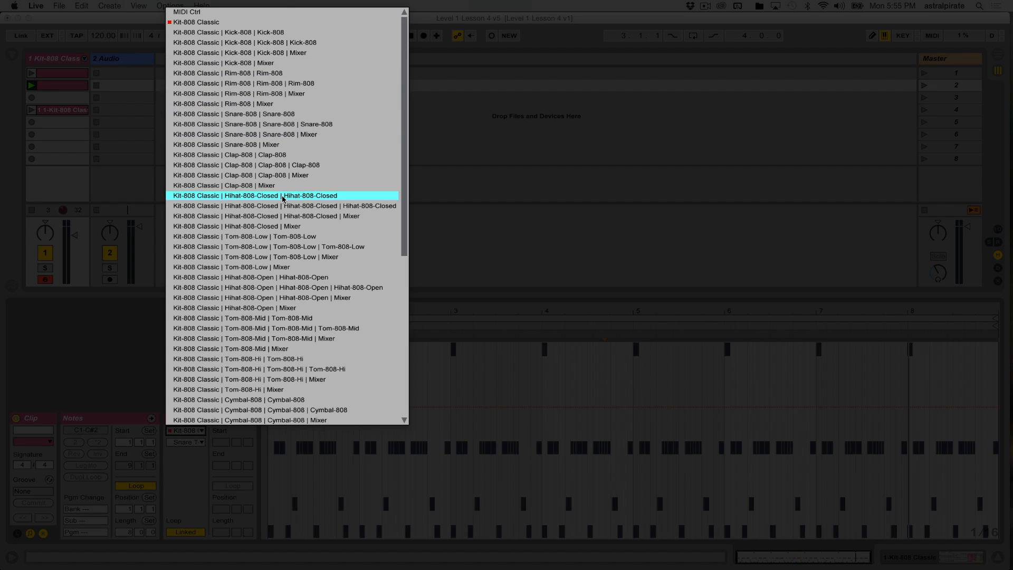
scroll(down, 3)
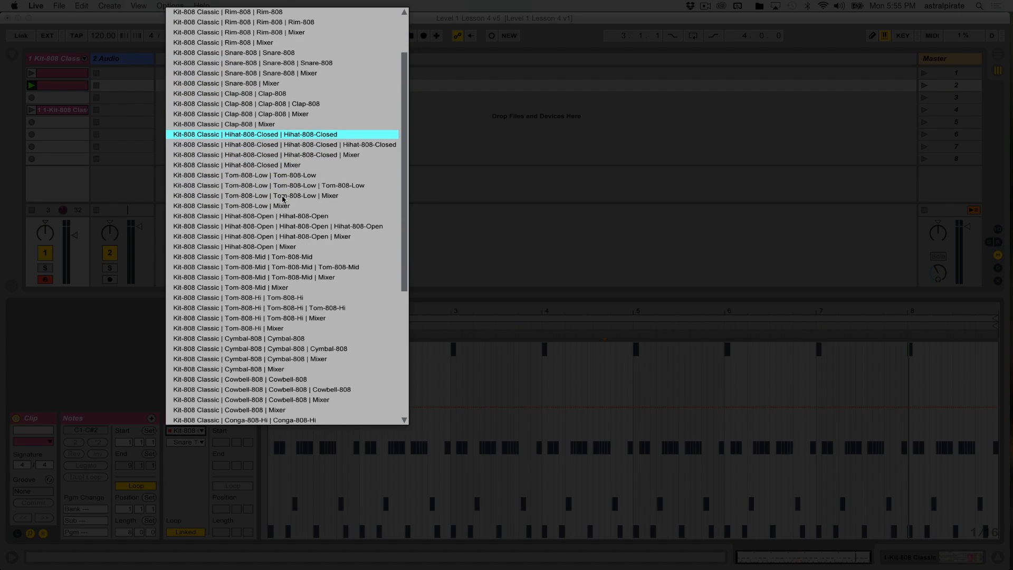
scroll(down, 3)
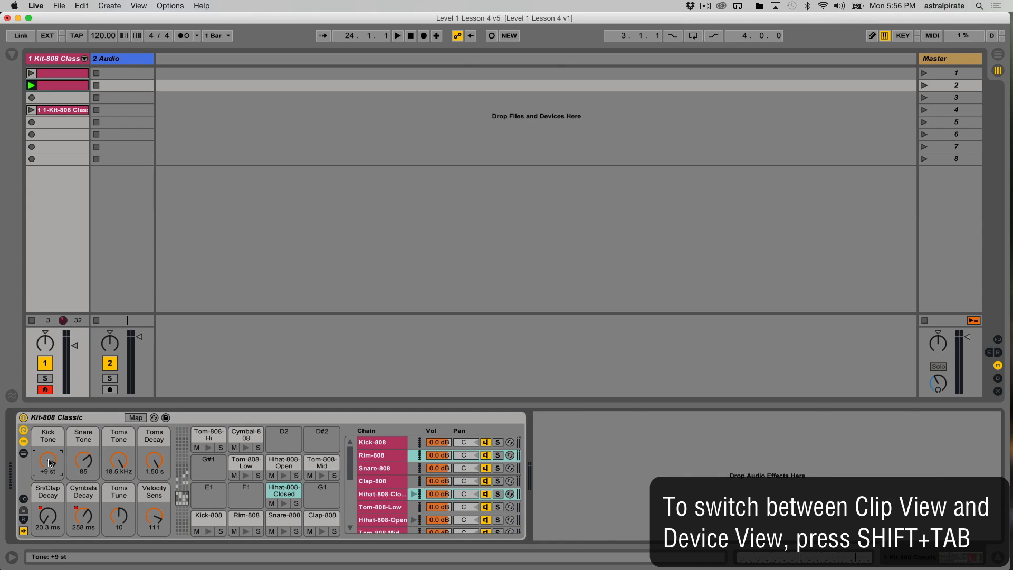
Return to Clip View showing the Kick Tone macro envelope.
key(shift+tab)
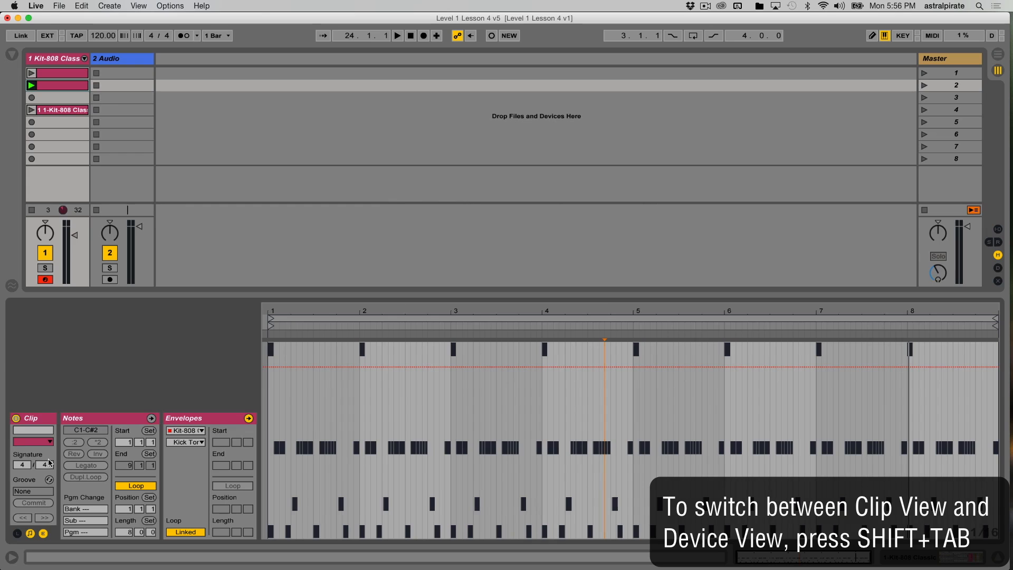